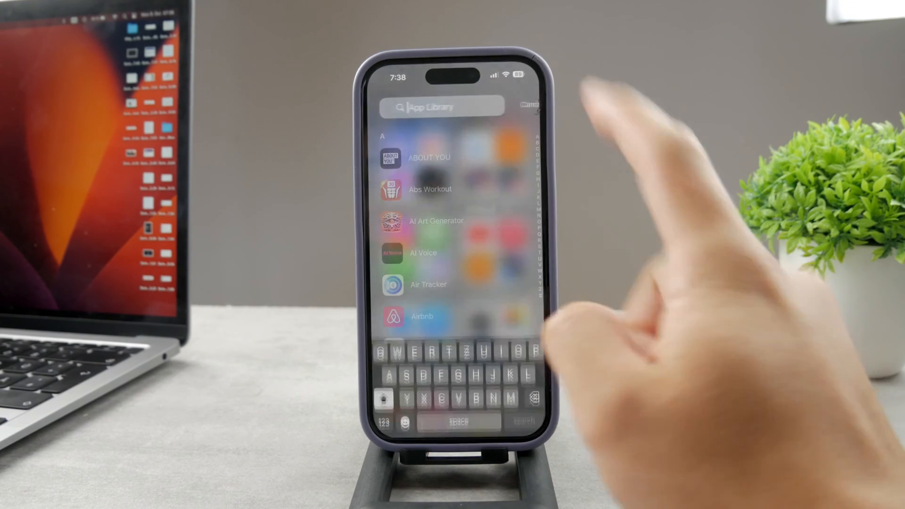
Search the App Library for 'M' and launch Mail.
text(M)
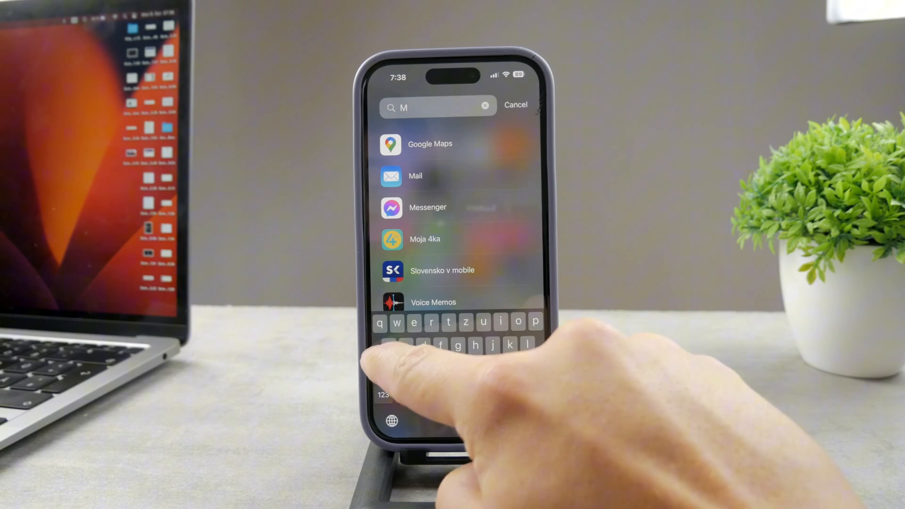
click(415, 176)
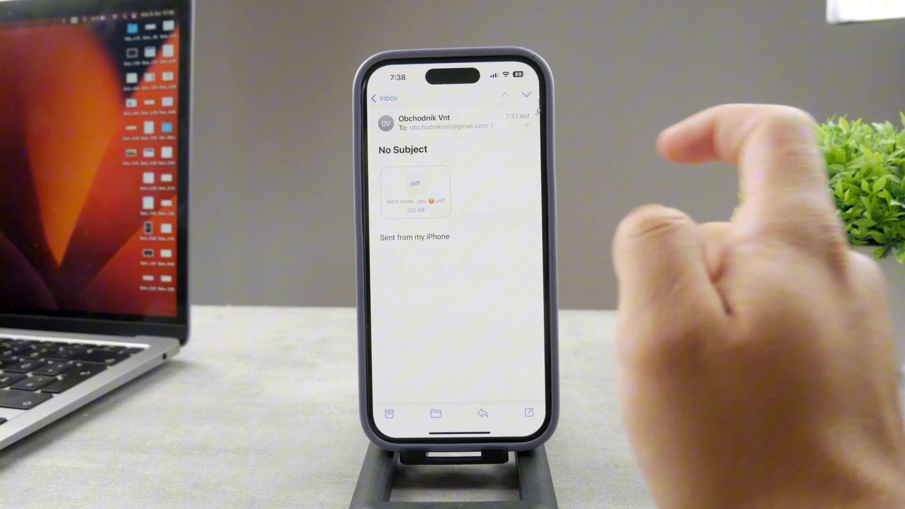
Open the Bolt PDF attachment and scroll through its page.
click(415, 192)
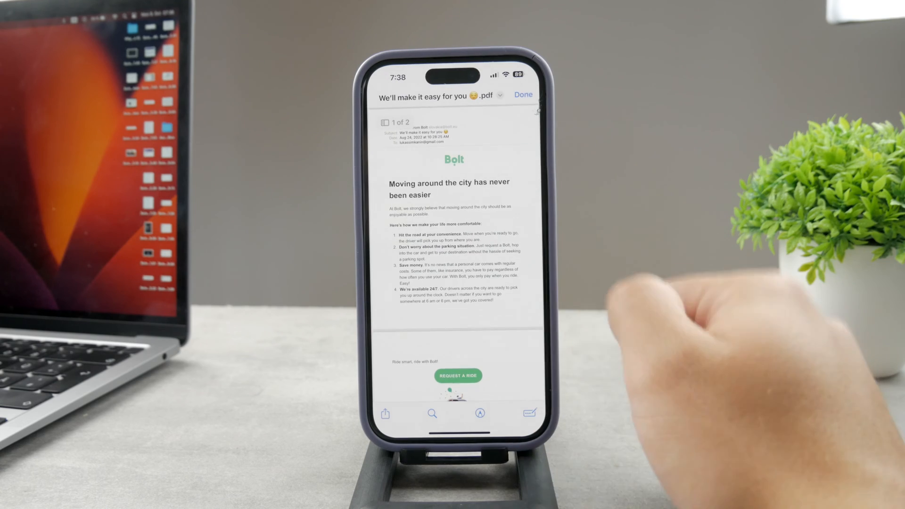
scroll(down, 3)
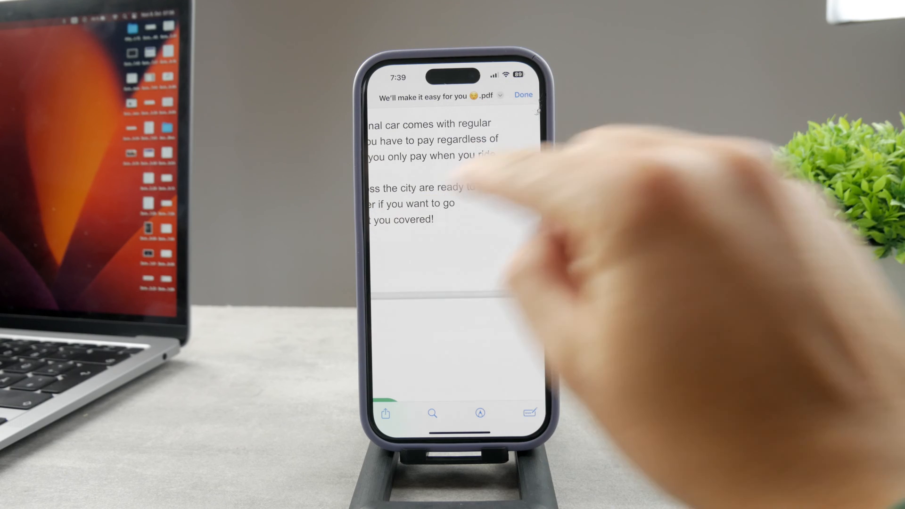
Draw a Markup signature below the PDF's last paragraph and finish with Done.
click(480, 413)
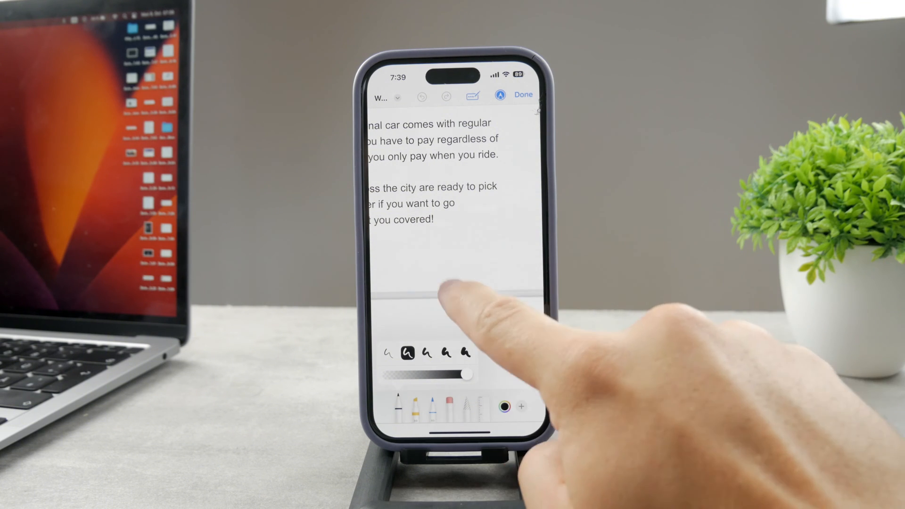
drag(409, 257, 468, 272)
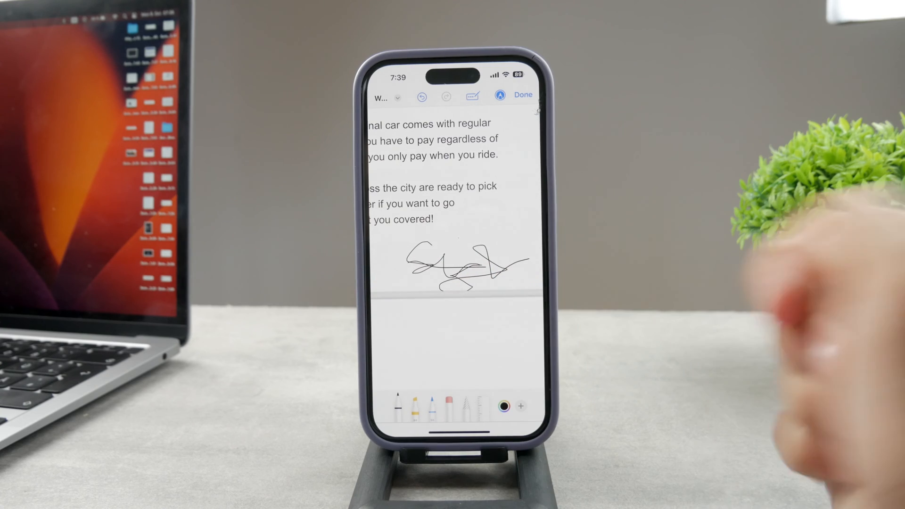
click(523, 94)
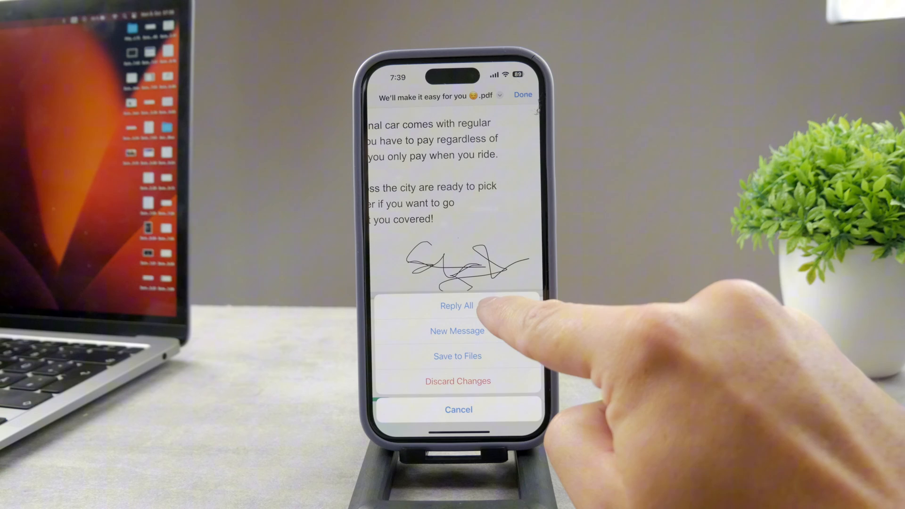
mouse_move(635, 346)
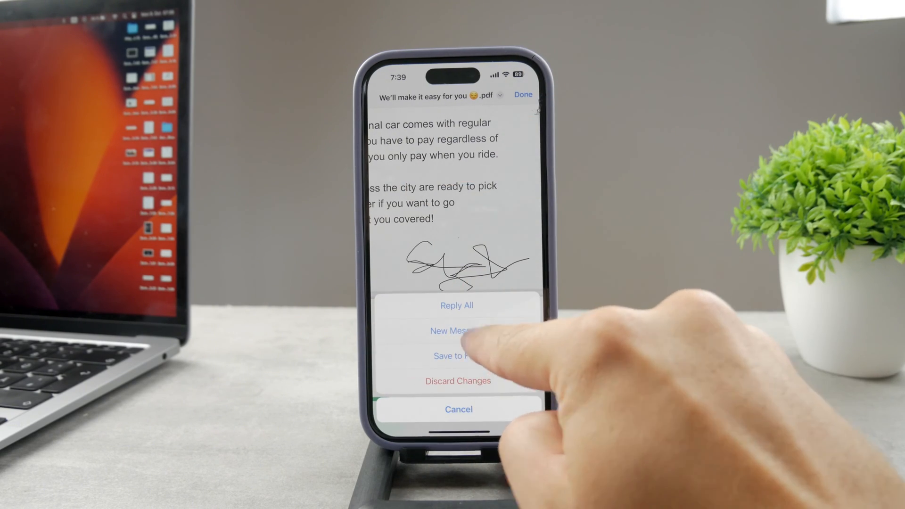
Choose New Message to send the signed PDF.
click(458, 331)
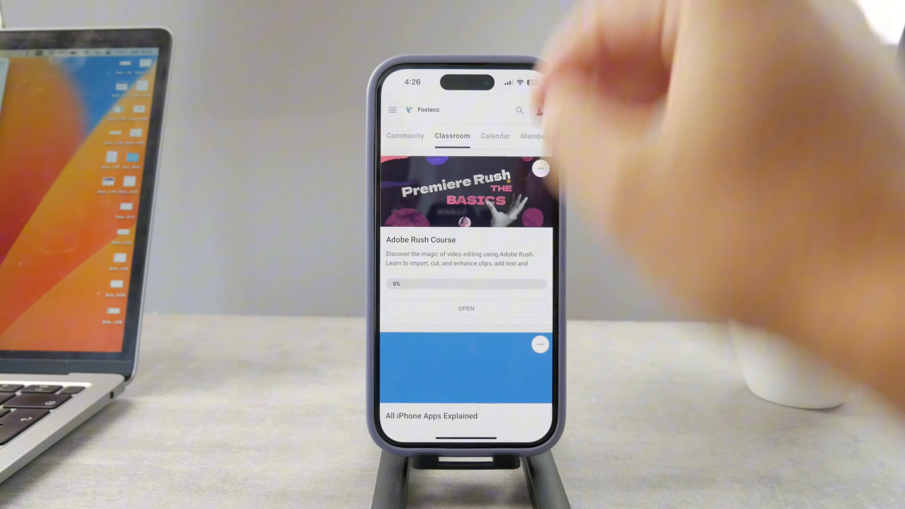
scroll(down, 3)
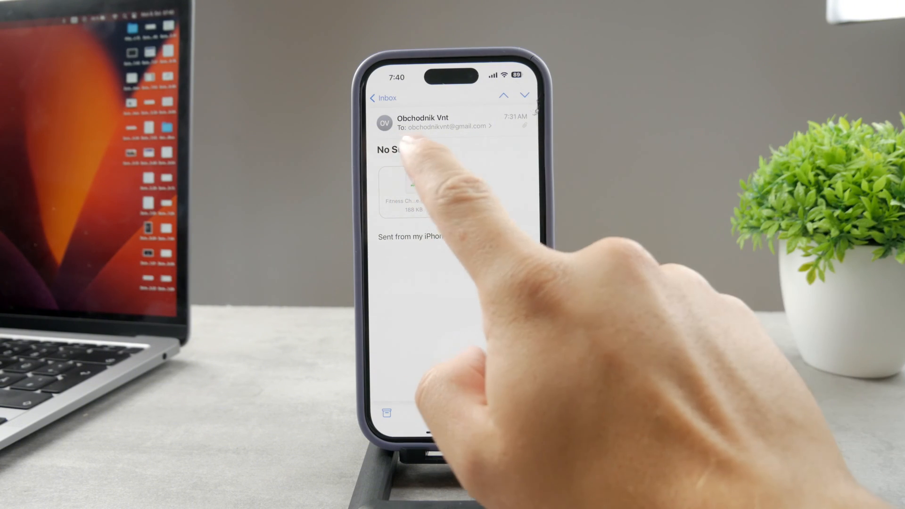
Open the Fitness Challenge attachment and scroll through its spreadsheet page.
click(404, 190)
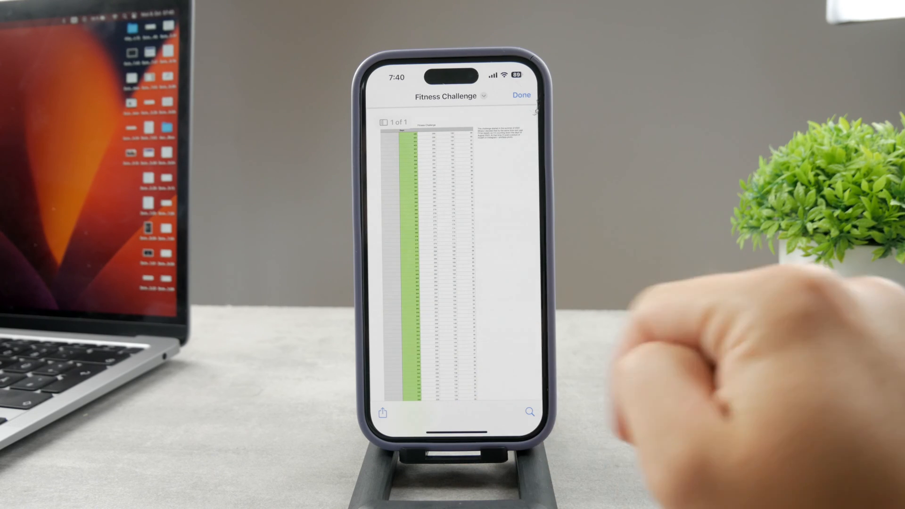
scroll(up, 3)
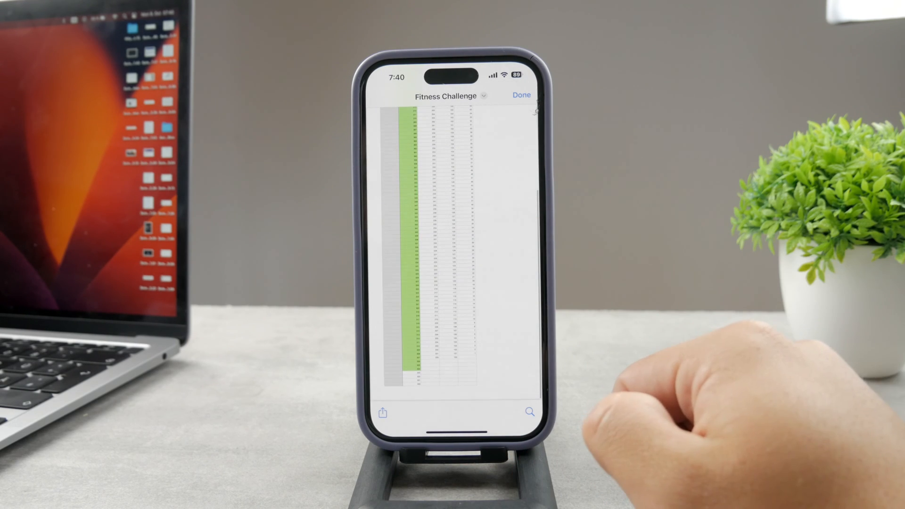